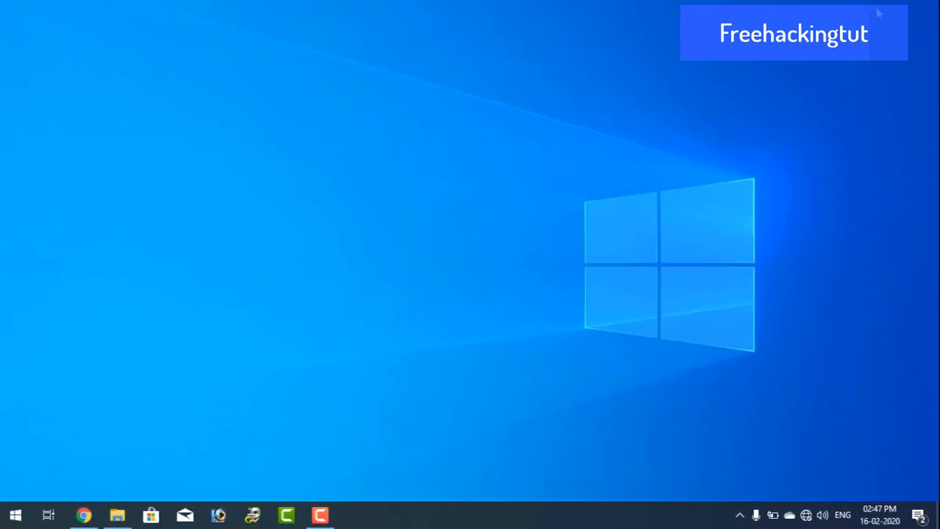
# - Launch Chrome and look over the NirSoft ProduKey v1.93 download page
pyautogui.click(84, 515)
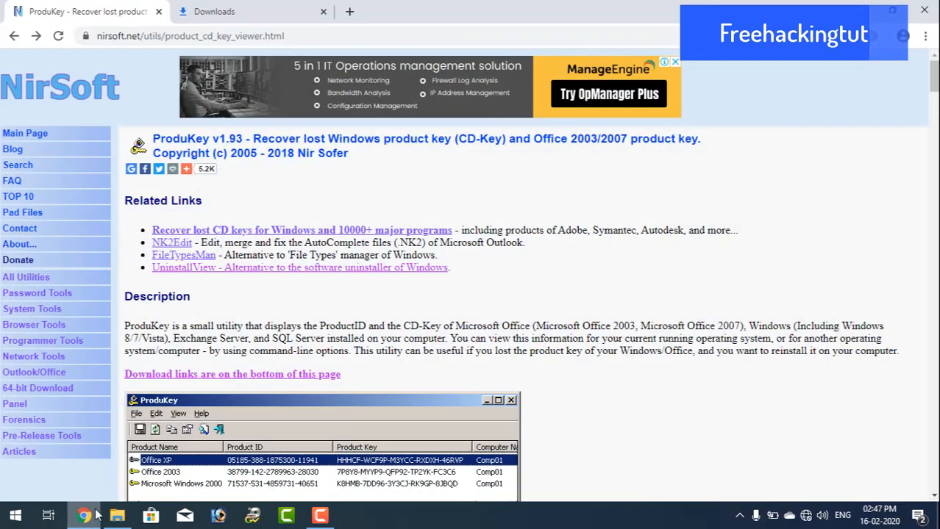
pyautogui.moveTo(307, 56)
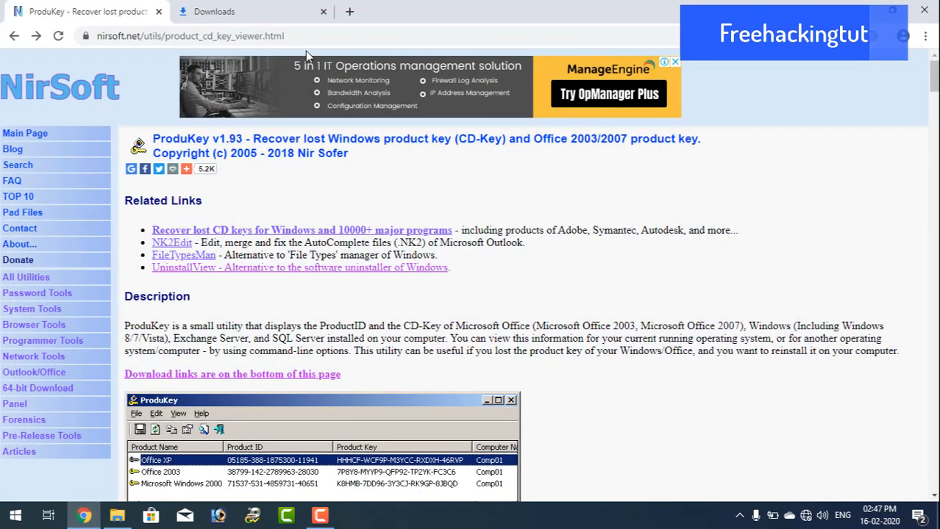
pyautogui.moveTo(502, 312)
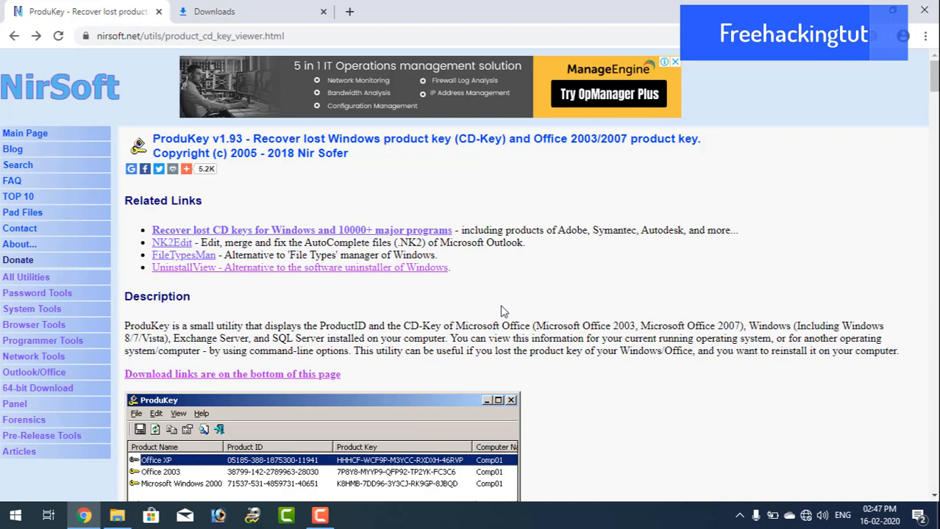
pyautogui.moveTo(524, 311)
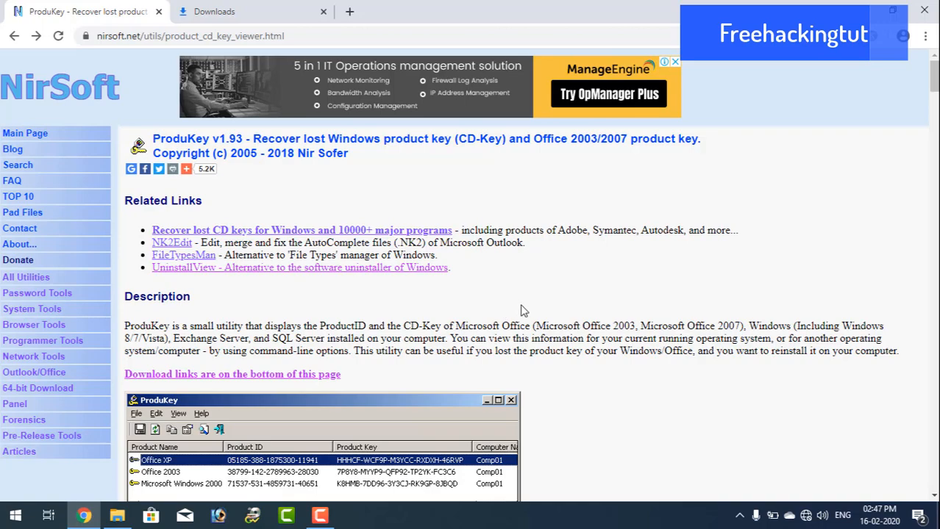
pyautogui.moveTo(603, 330)
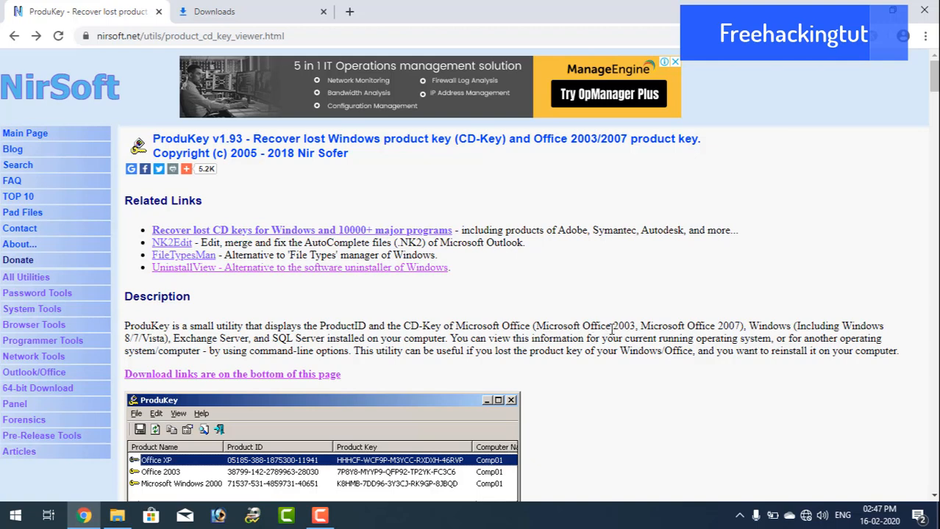
pyautogui.scroll(-3)
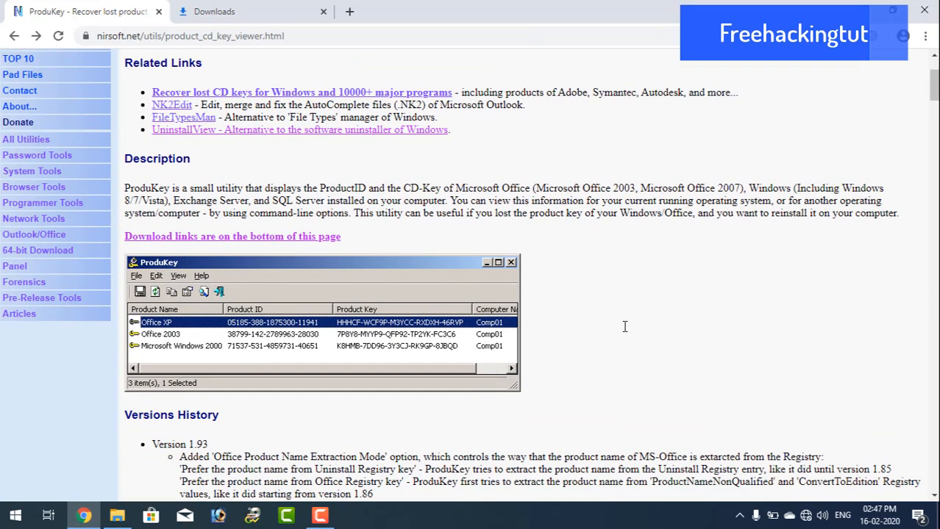
pyautogui.scroll(3)
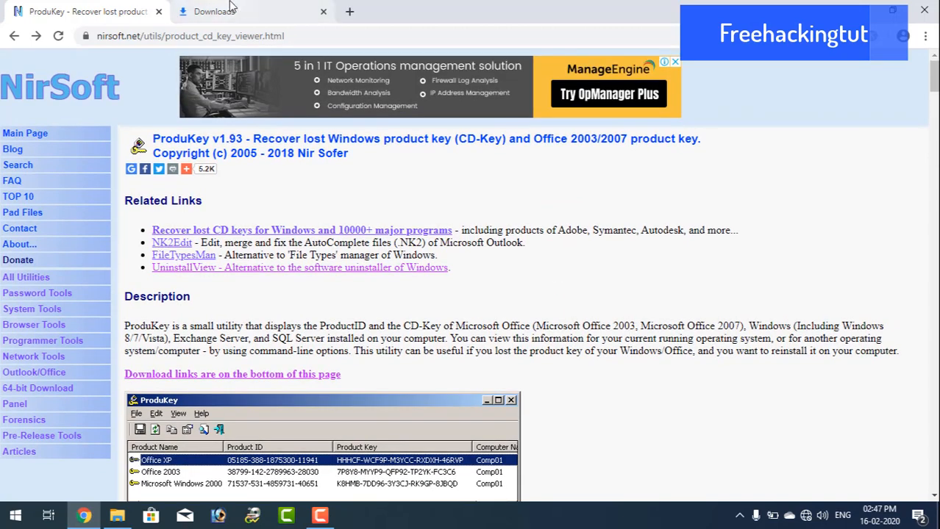
# - From Downloads, enter the produkey-x64.zip archive and launch ProduKey.exe inside it
pyautogui.click(213, 12)
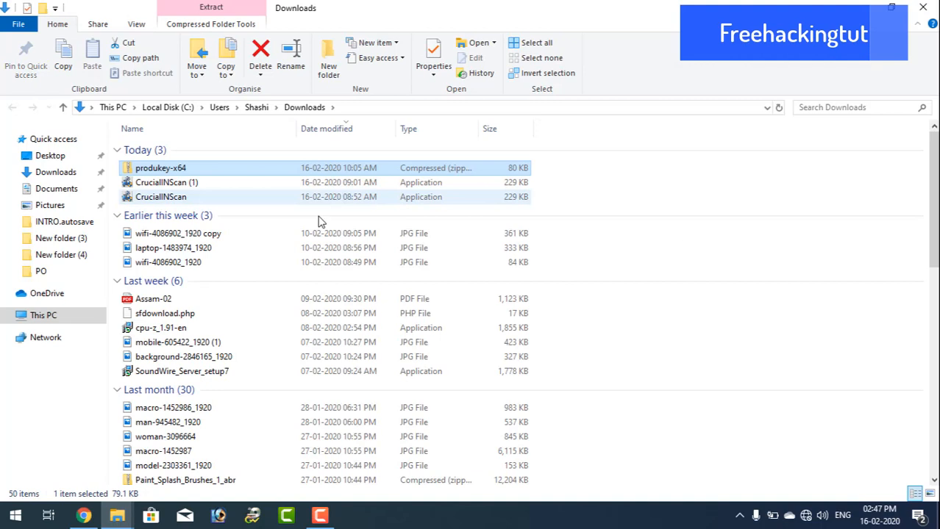
pyautogui.doubleClick(160, 168)
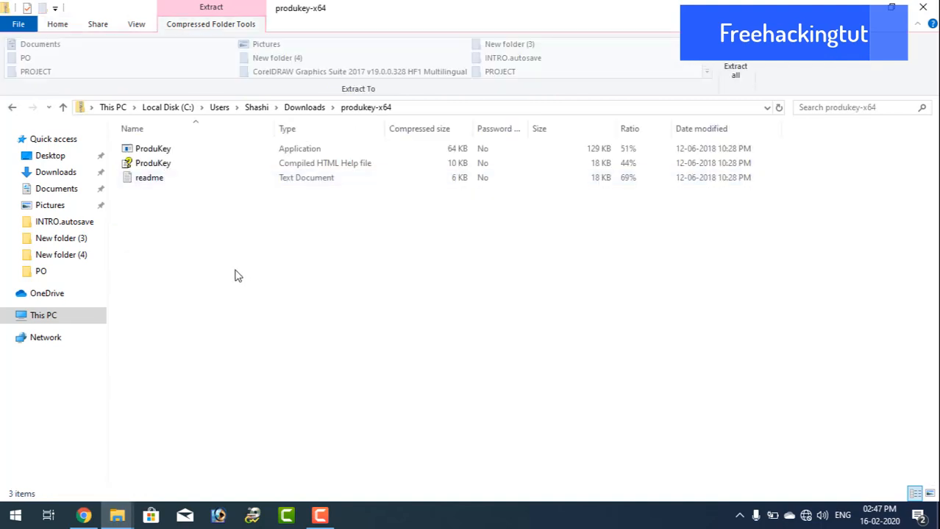
pyautogui.click(153, 149)
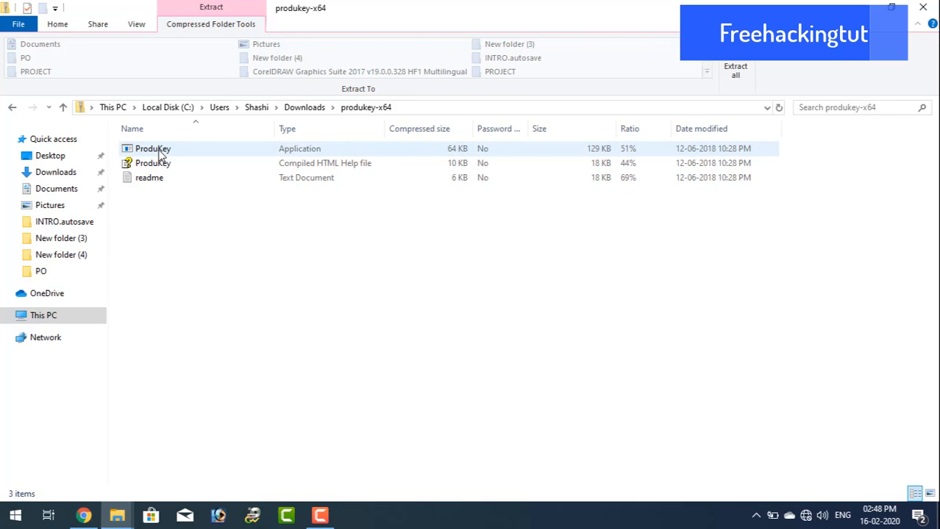
pyautogui.click(153, 162)
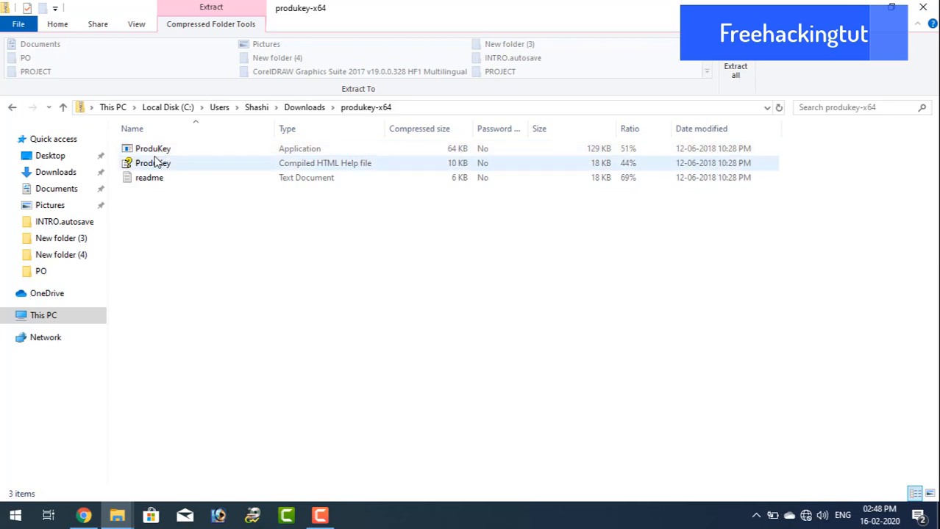
pyautogui.click(153, 147)
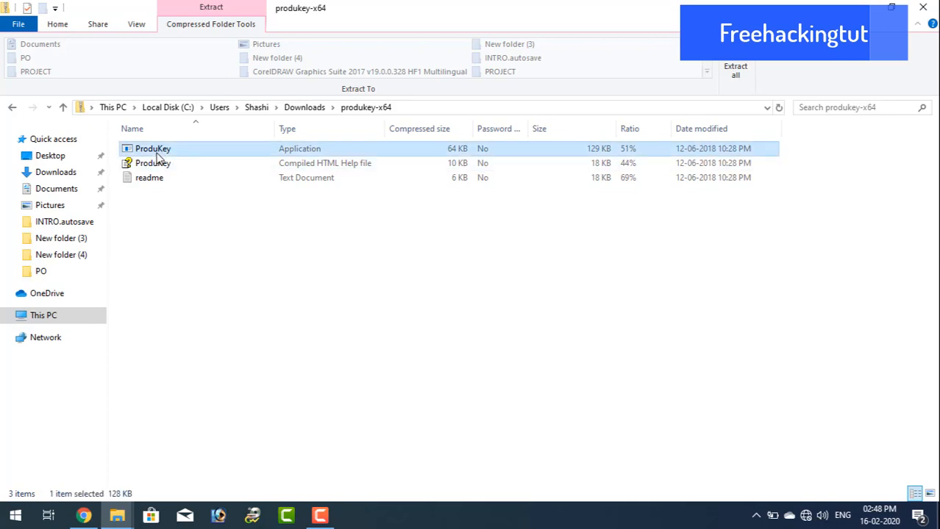
pyautogui.doubleClick(153, 149)
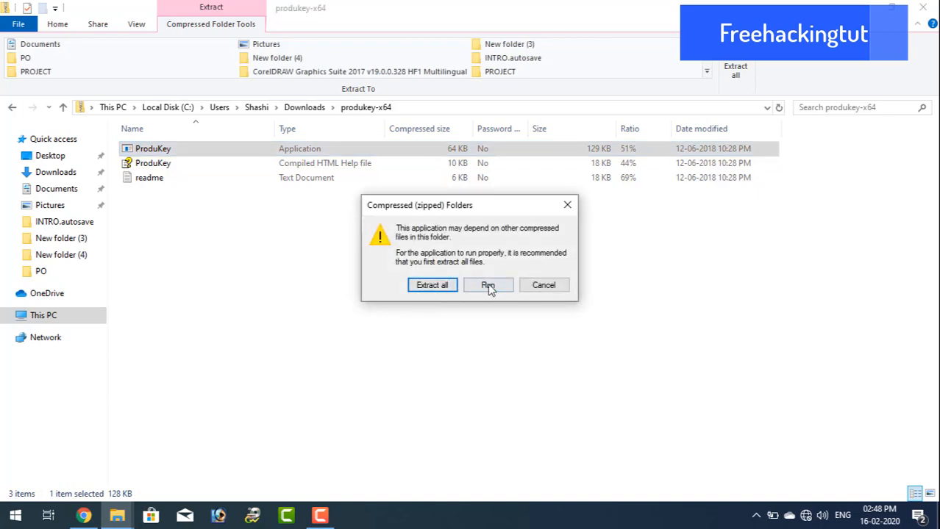
# - Run ProduKey without extracting and allow it past the SmartScreen warning
pyautogui.click(488, 285)
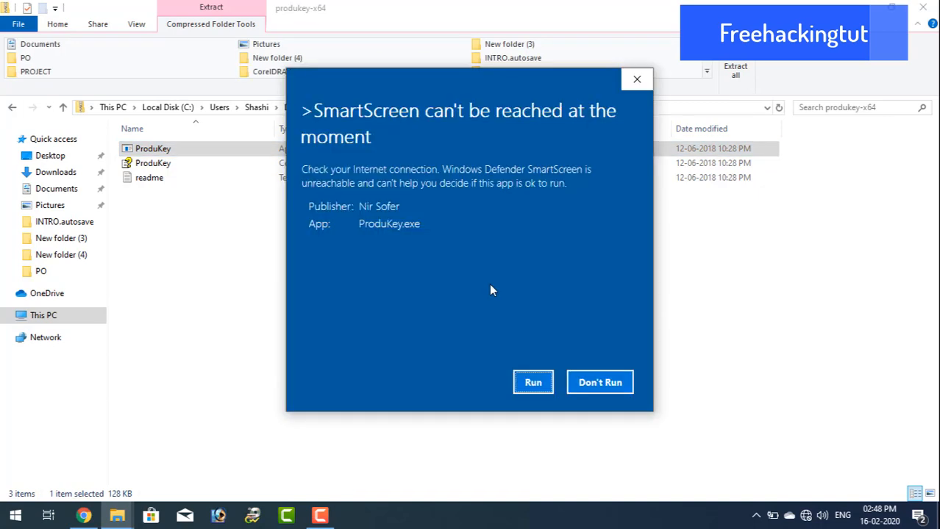
pyautogui.click(532, 382)
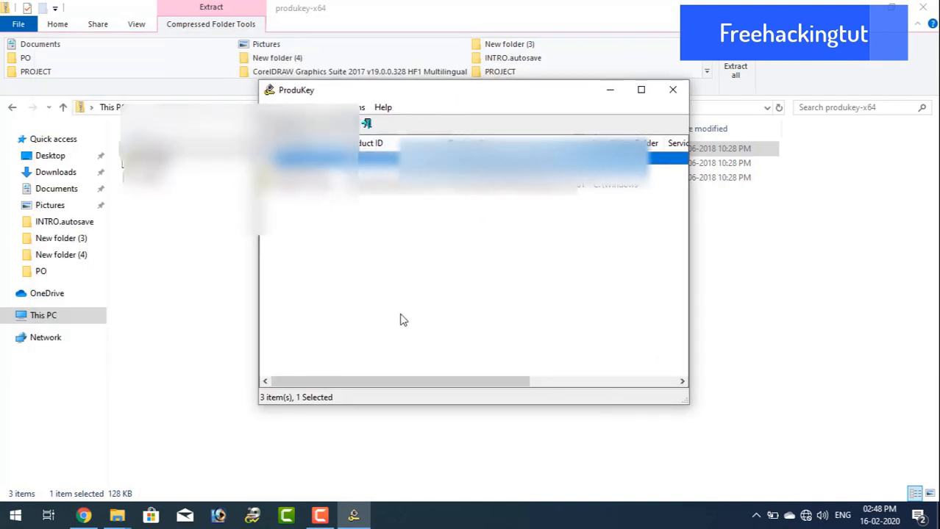
# - Maximize ProduKey and select the Windows 10 Pro entry in the product key list
pyautogui.click(641, 90)
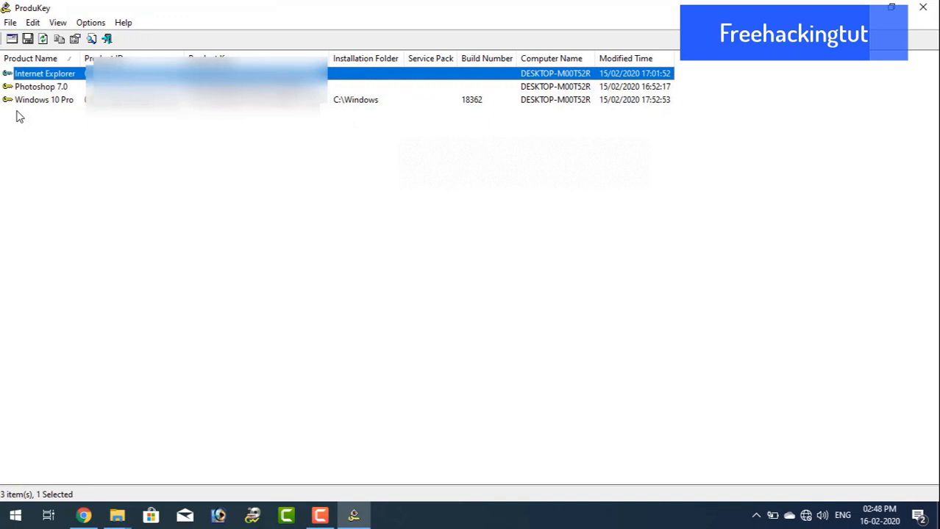
pyautogui.moveTo(283, 120)
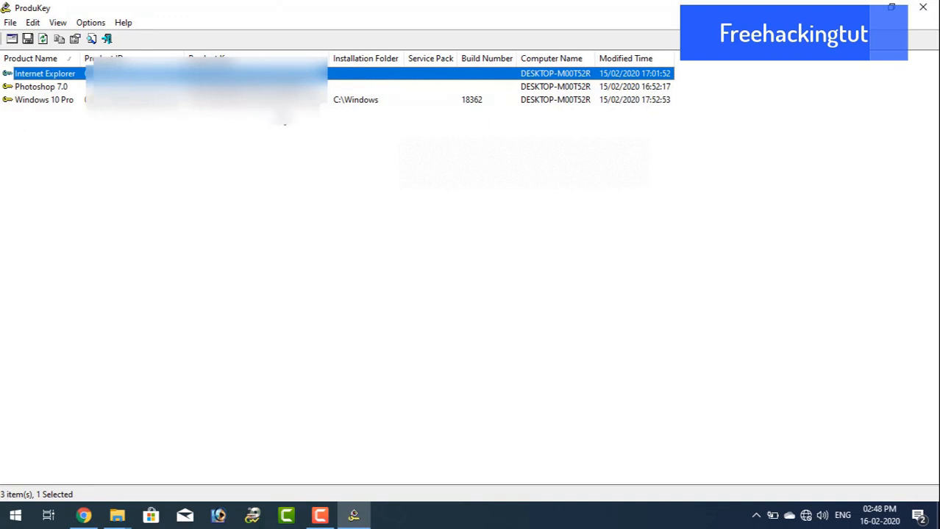
pyautogui.click(44, 100)
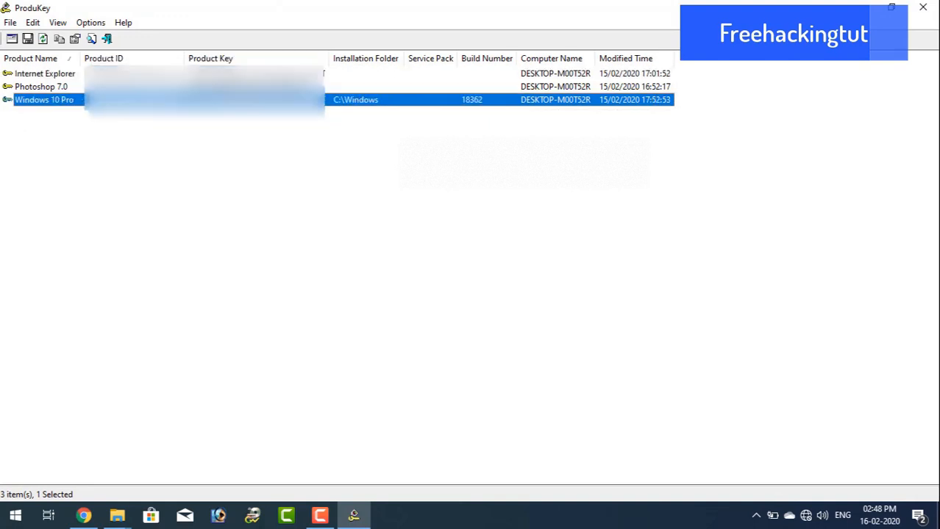
pyautogui.click(167, 189)
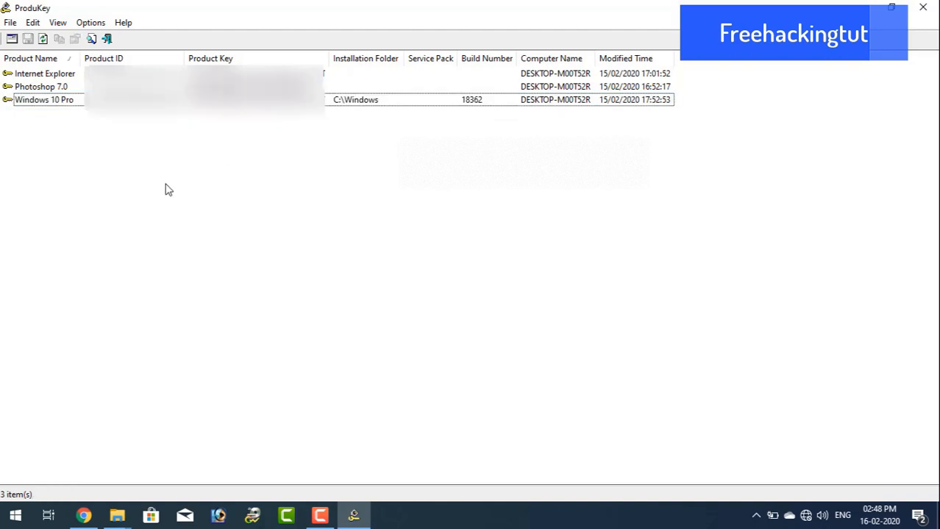
pyautogui.moveTo(341, 109)
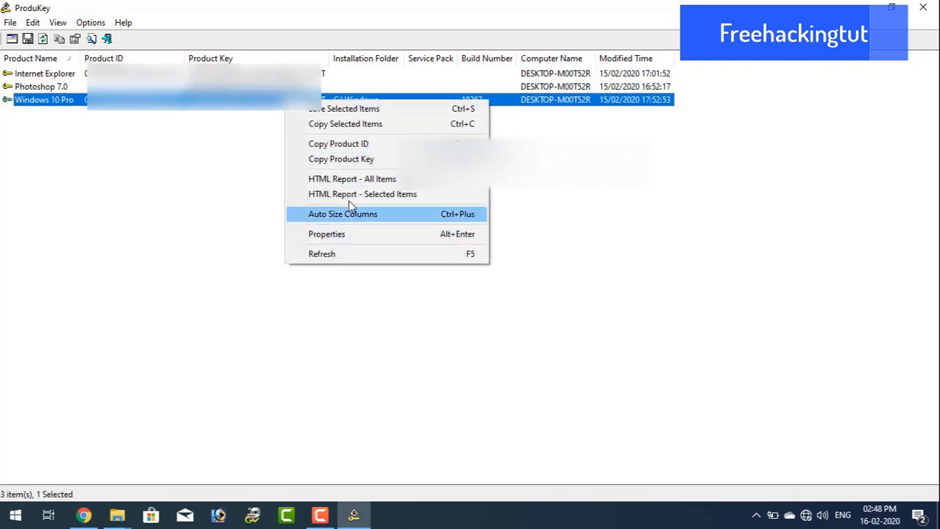
pyautogui.moveTo(351, 180)
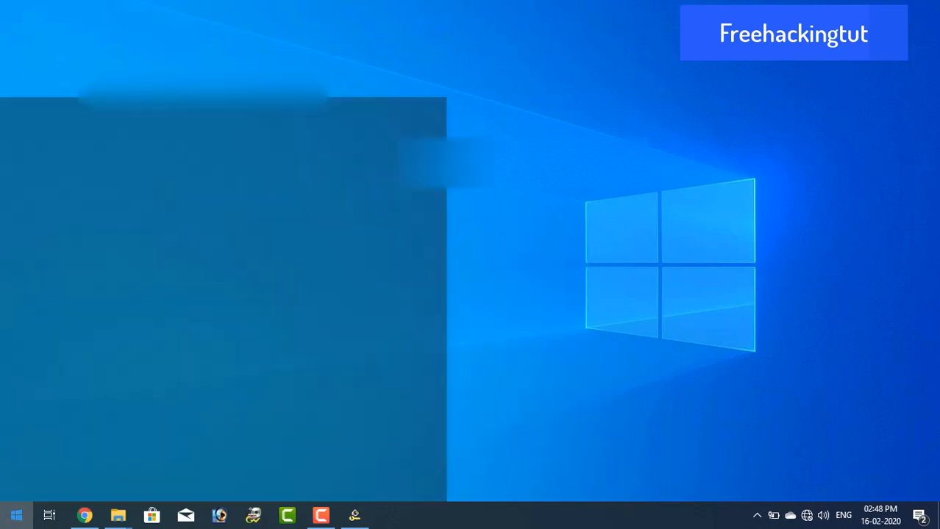
# - Start Notepad from the Start menu, then bring up the actions for the Windows 10 Pro key
pyautogui.write('notepad')
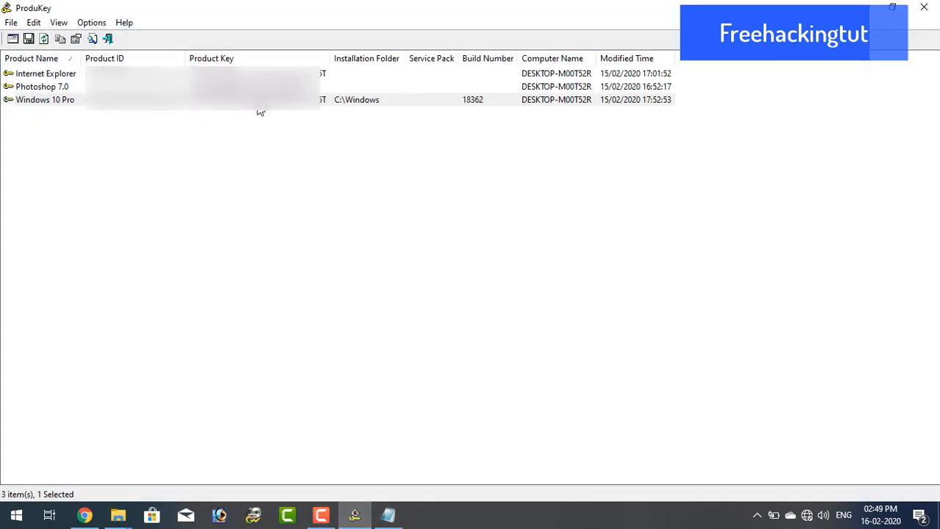
pyautogui.rightClick(44, 100)
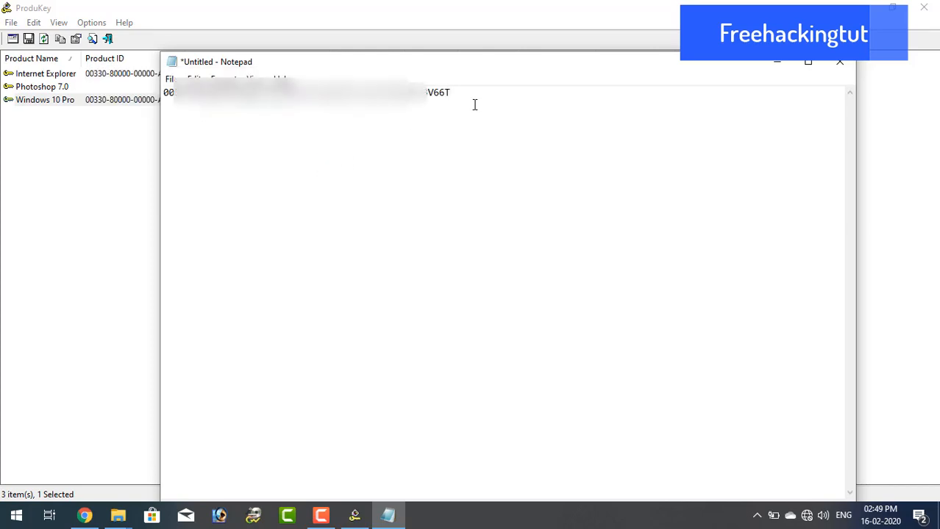
# - Close the untitled Notepad document holding the pasted key, reaching the save-changes prompt
pyautogui.click(839, 62)
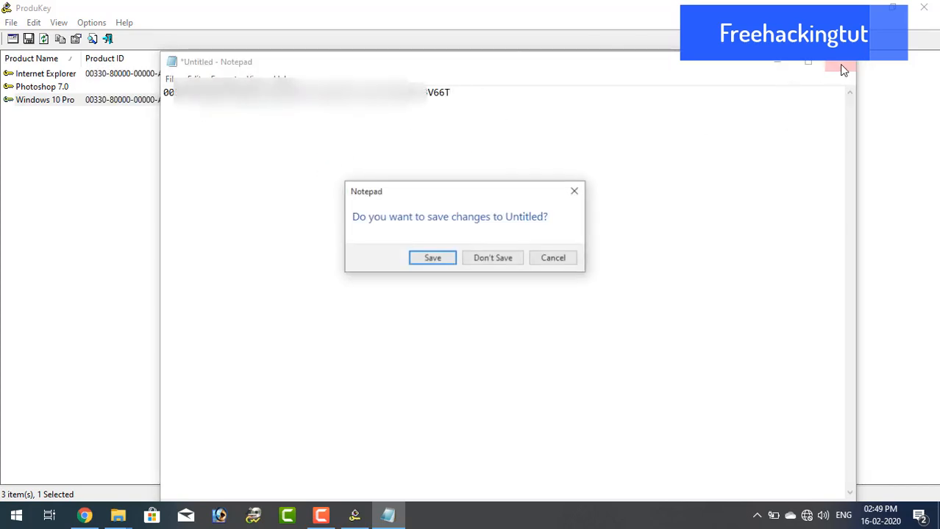